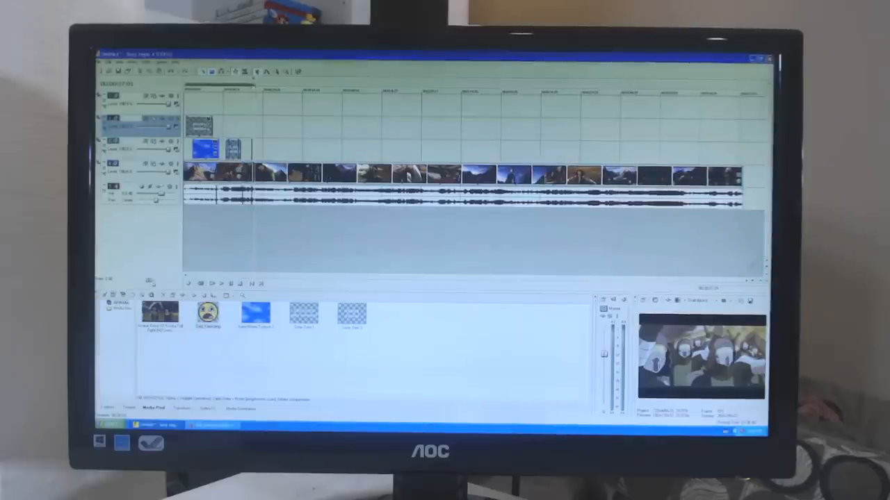
Bring up the File menu's render command for the edited timeline
left_click(99, 62)
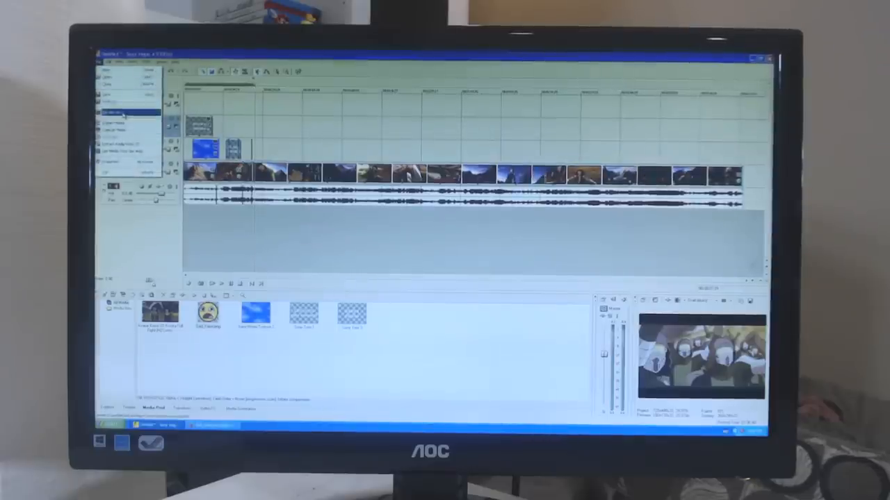